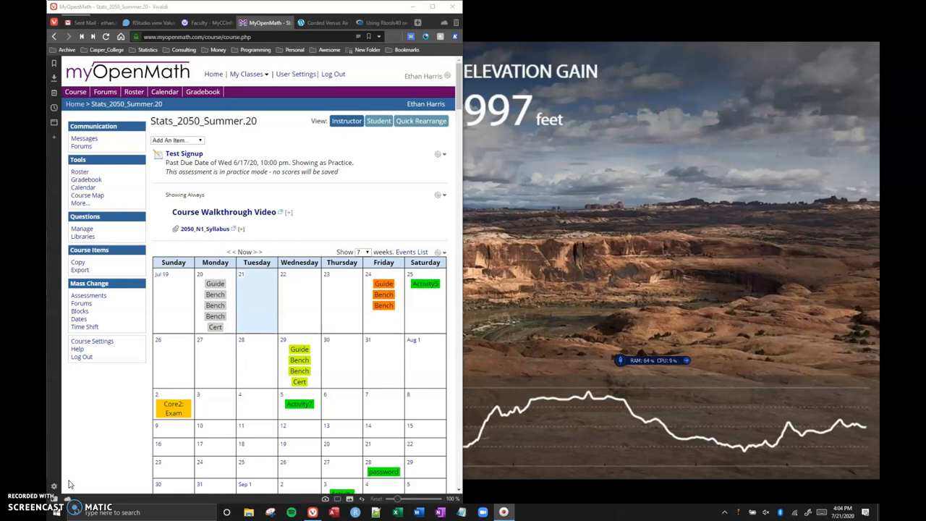
mouse_move(496, 369)
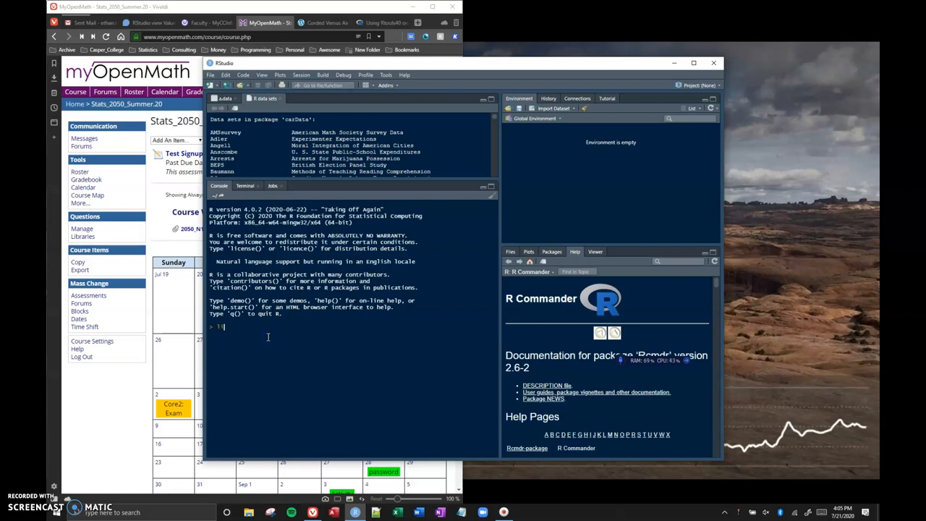
Step: Run library(Rcmdr) in the RStudio console so the R Commander window opens
text(library(Rcmdr)
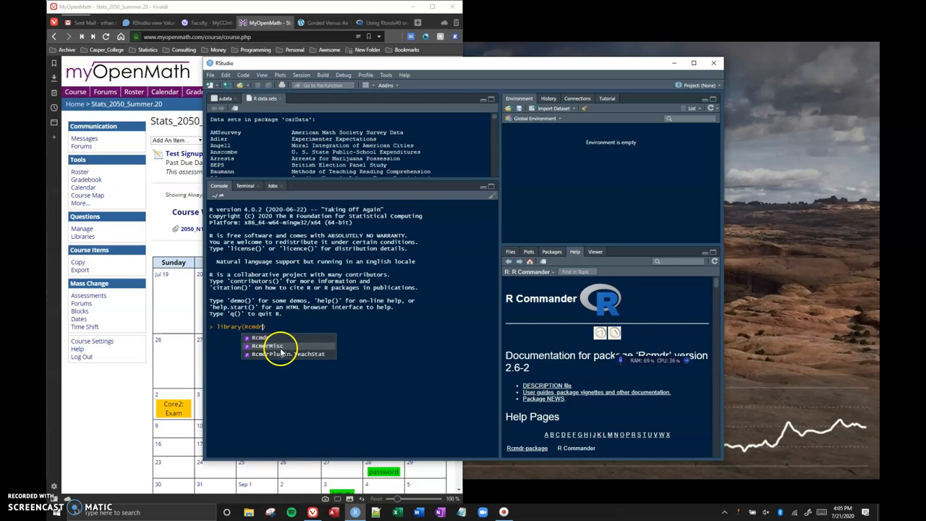
click(289, 353)
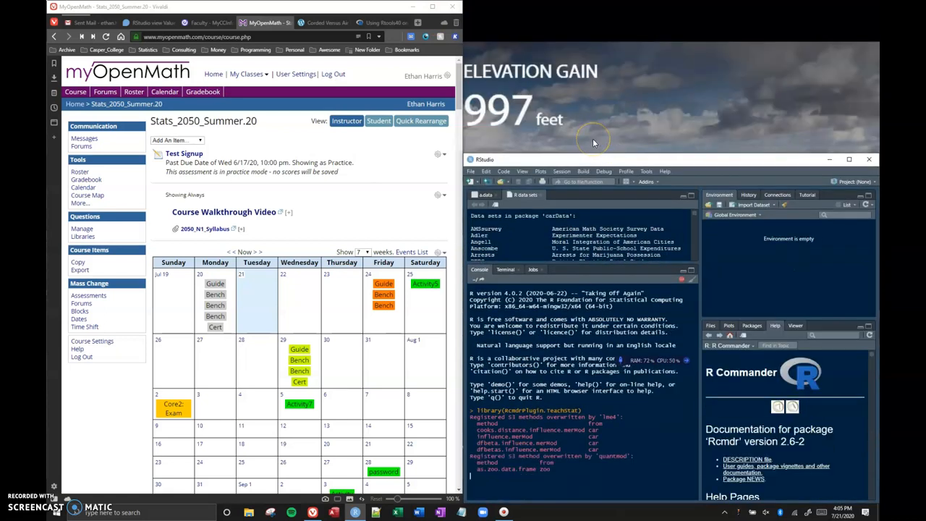
click(524, 512)
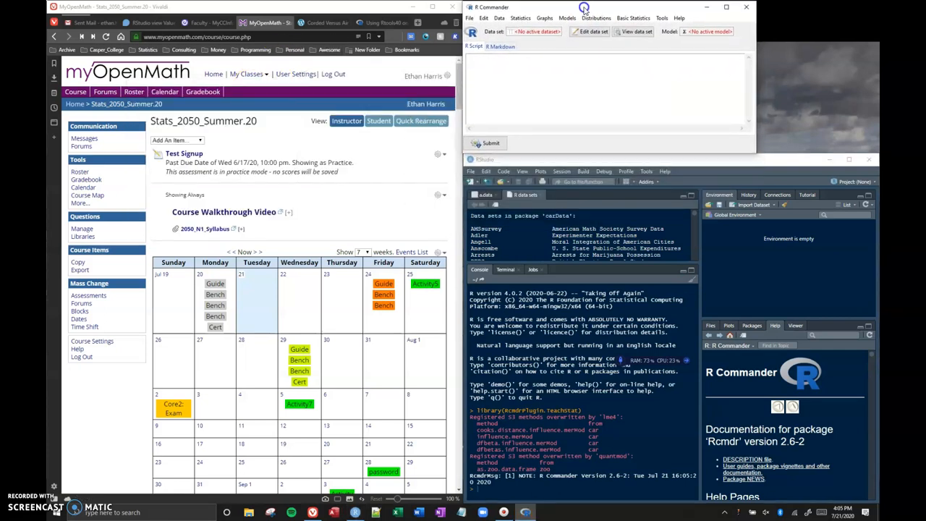
Step: Scroll the course page down to the One-Way ANOVA section's video assignments
scroll(down, 3)
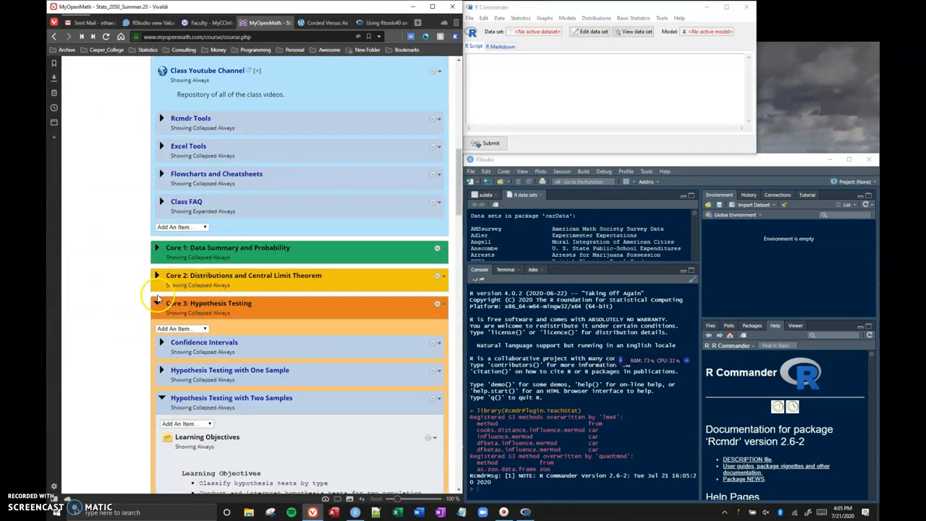
scroll(down, 3)
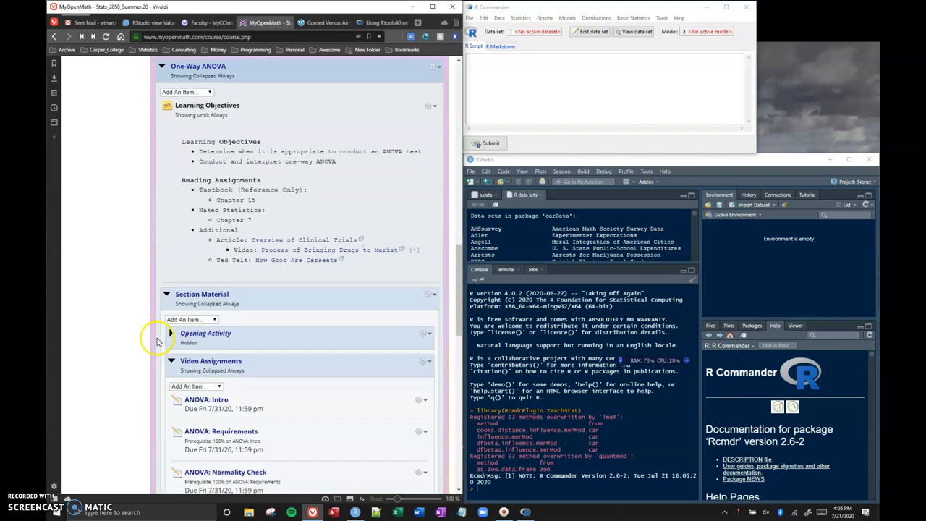
scroll(down, 3)
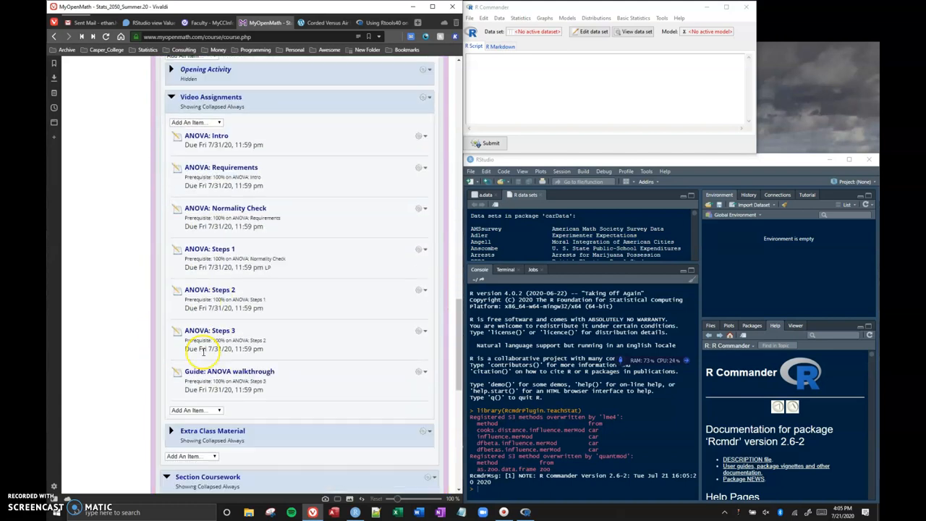
scroll(down, 3)
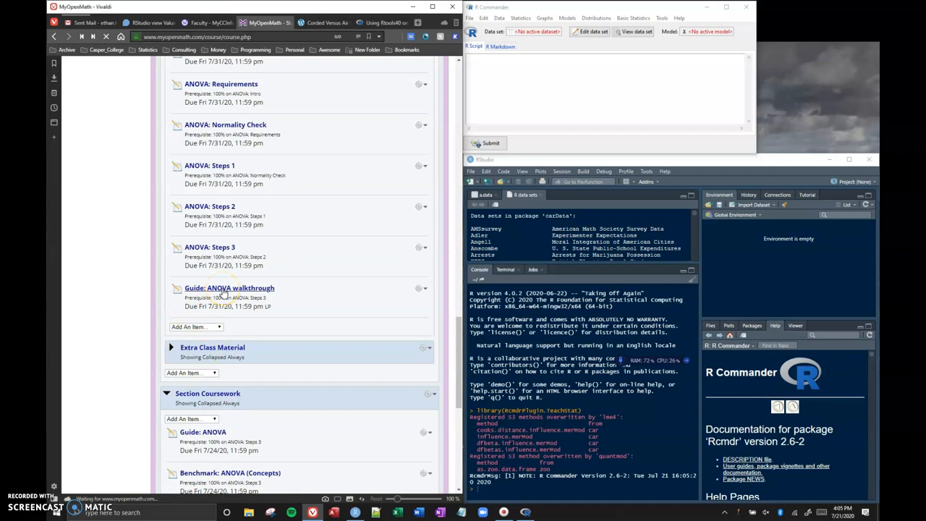
Step: Begin the Benchmark: ANOVA assessment via the walkthrough guide and view the ski resort data table
click(228, 288)
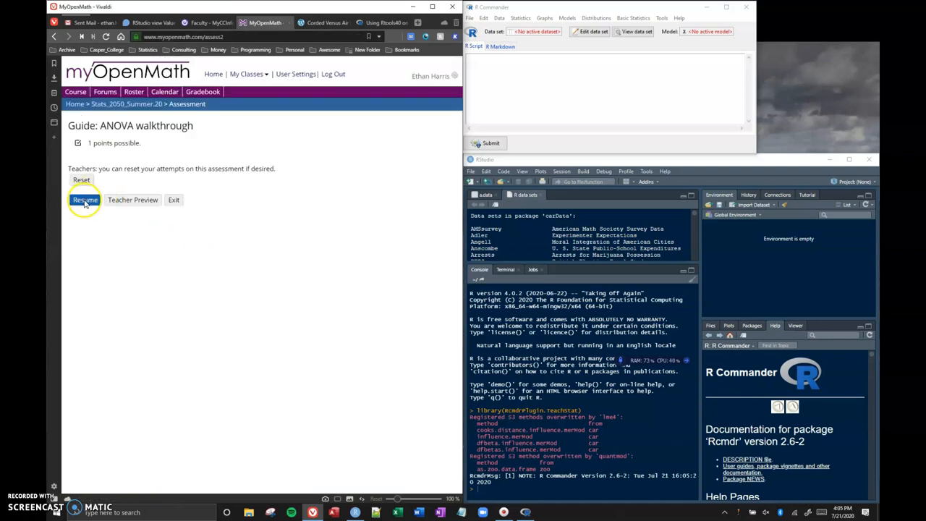
click(83, 200)
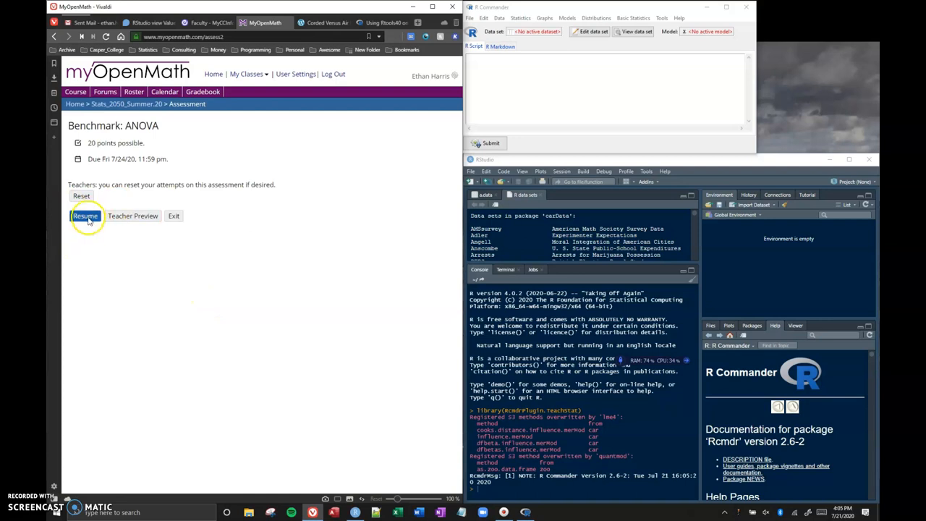
click(84, 216)
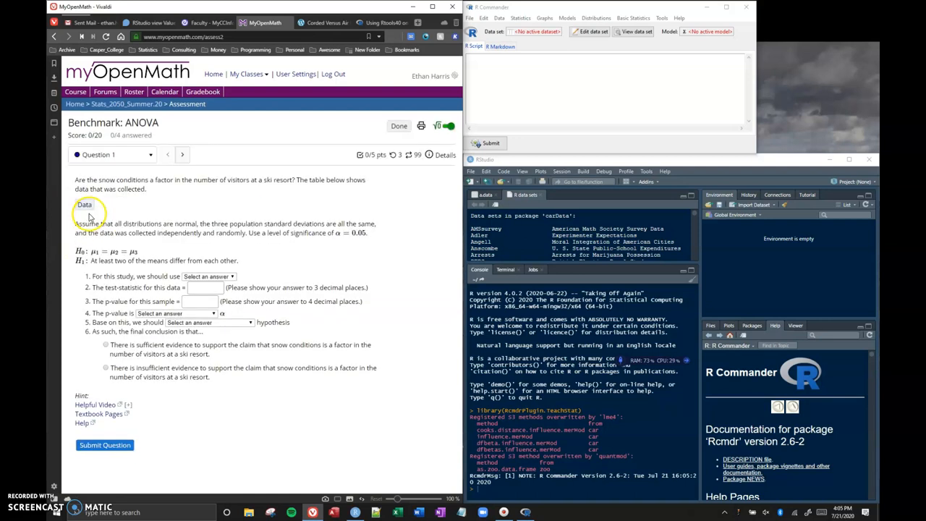
click(83, 206)
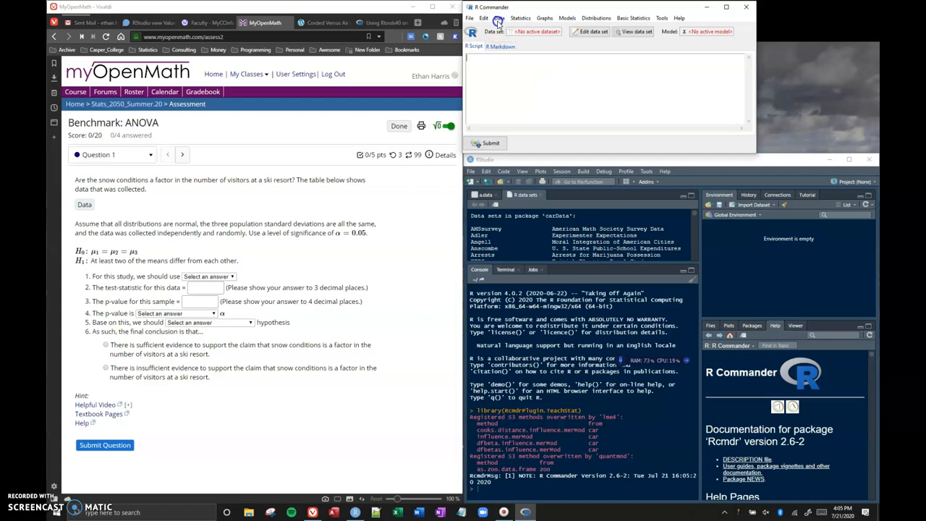
Step: Import the clipboard data as Dataset and review its two columns in the data viewer
click(498, 17)
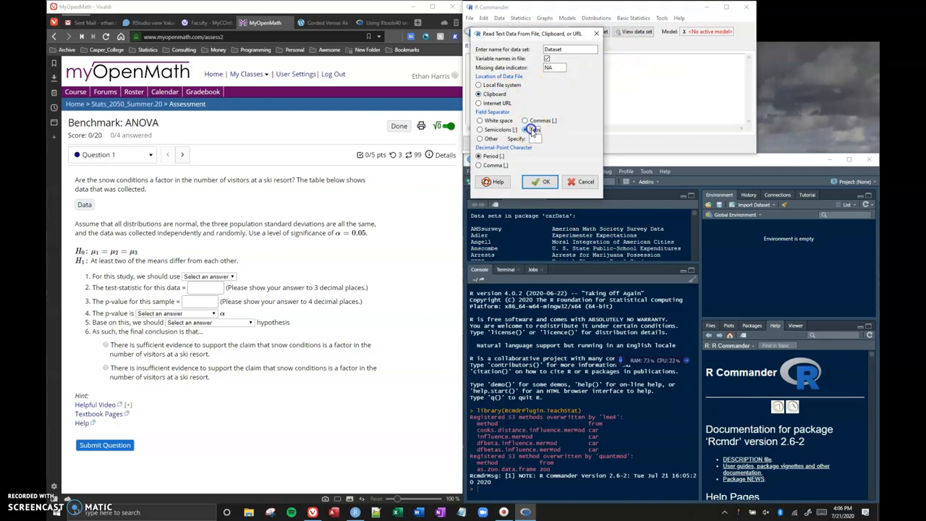
click(539, 183)
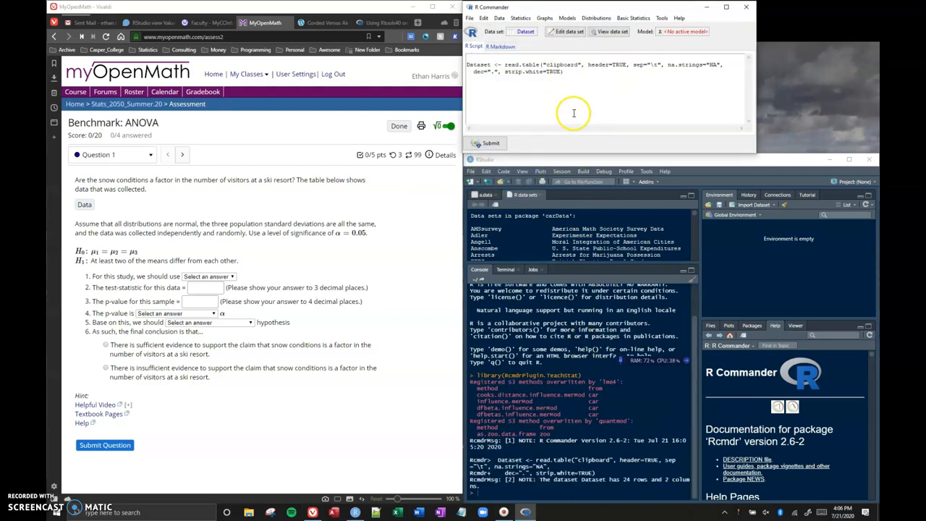
click(609, 31)
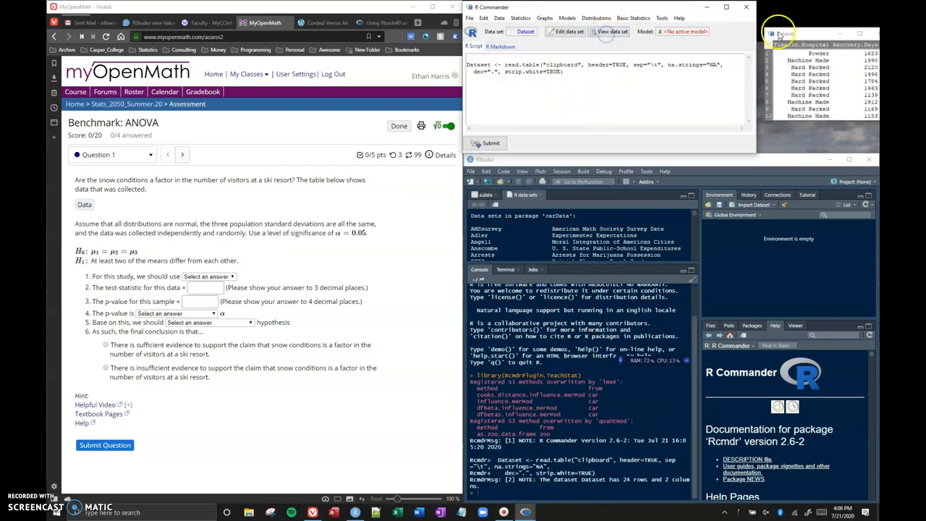
click(778, 35)
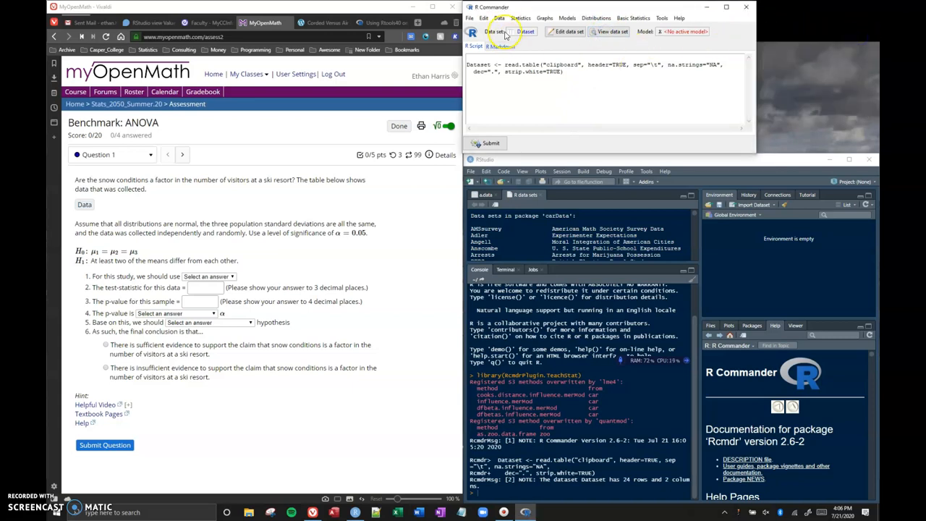
click(497, 18)
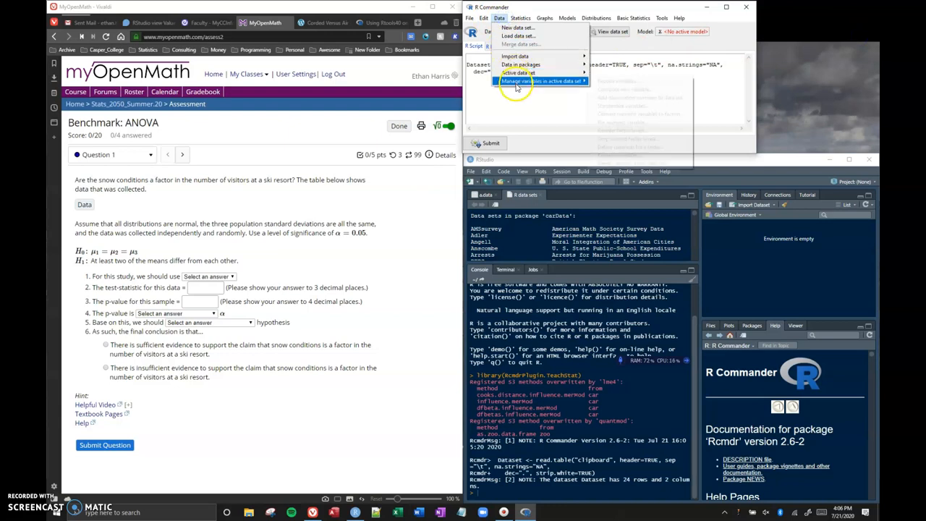
click(541, 81)
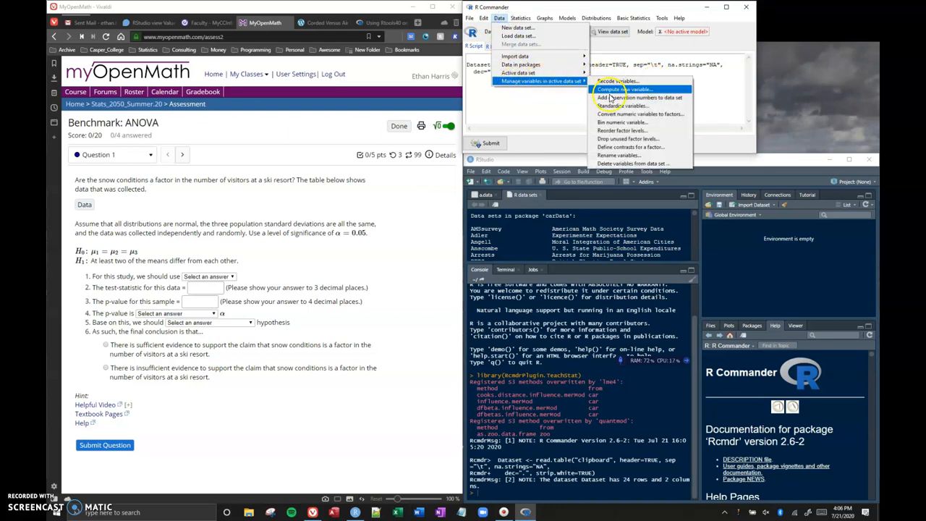
click(620, 130)
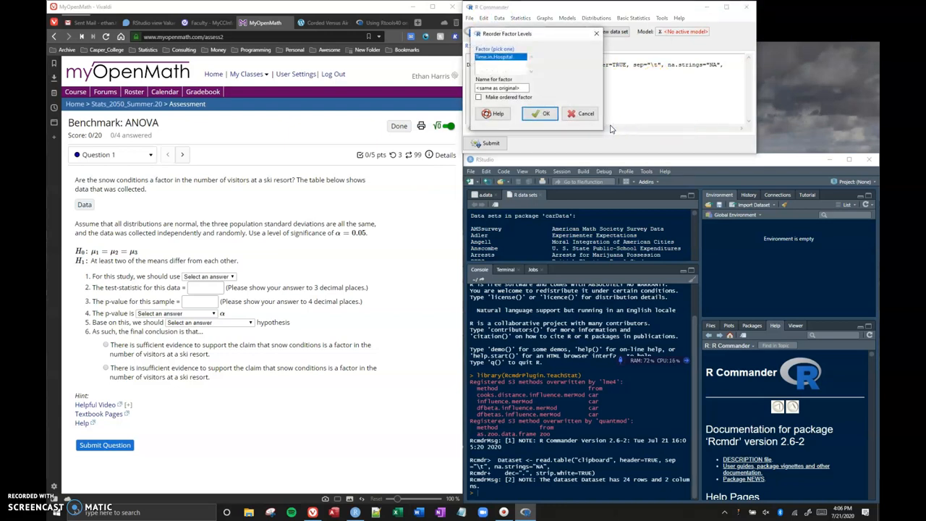
click(541, 113)
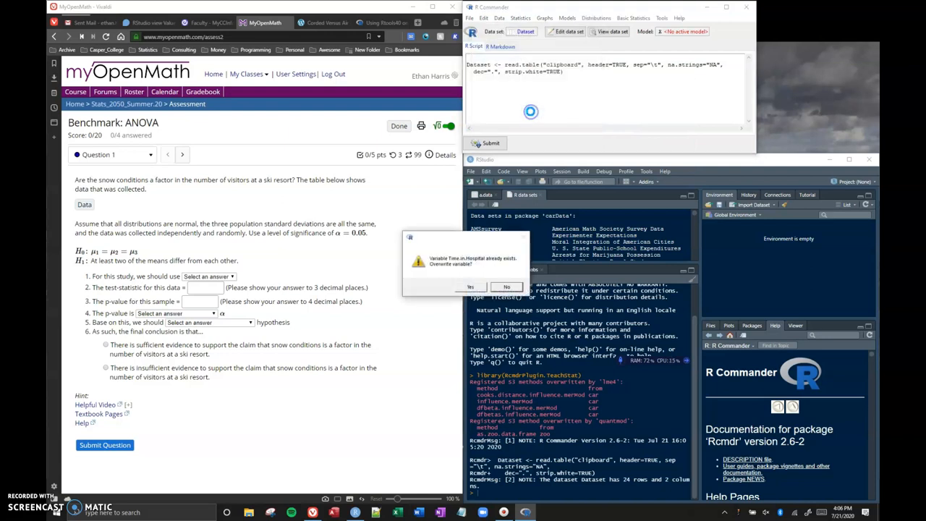
click(470, 286)
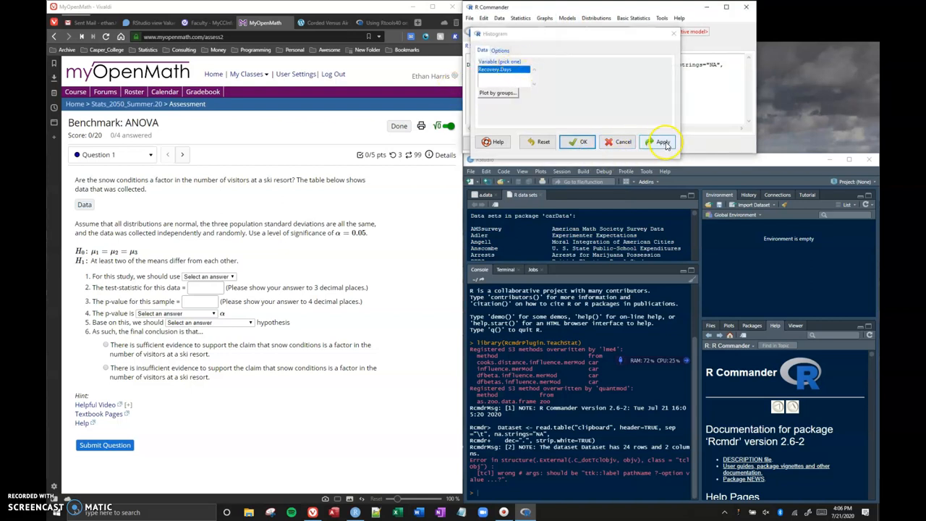
Step: Draw a frequency histogram of Recovery.Days, then try grouping it by Time.in.Hospital
click(662, 142)
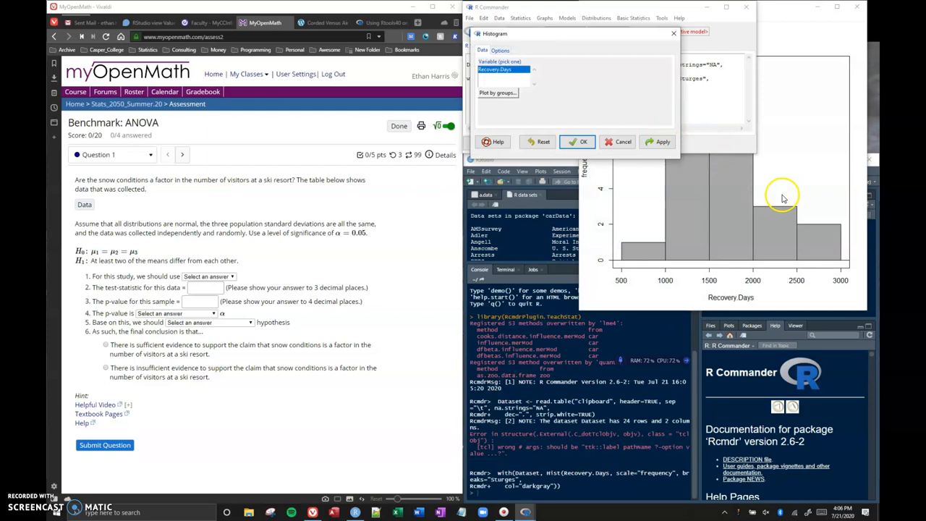
click(498, 93)
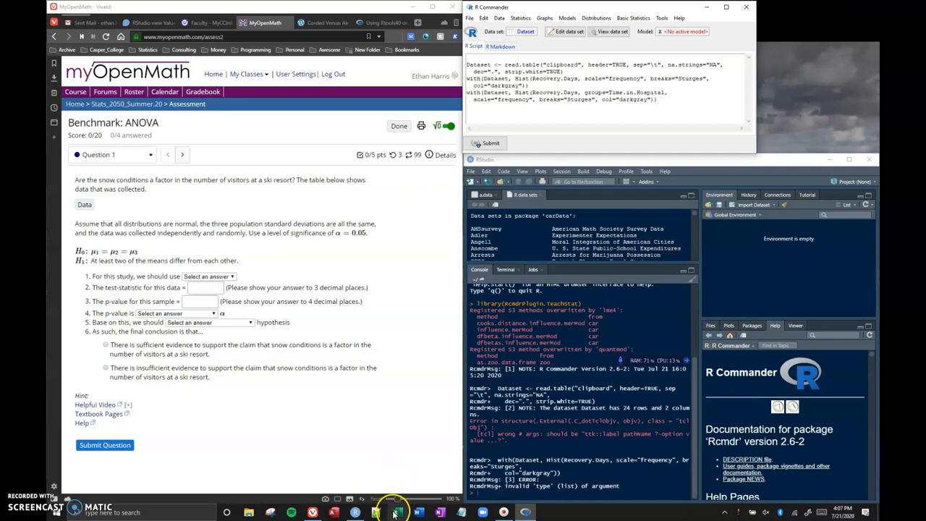
click(84, 204)
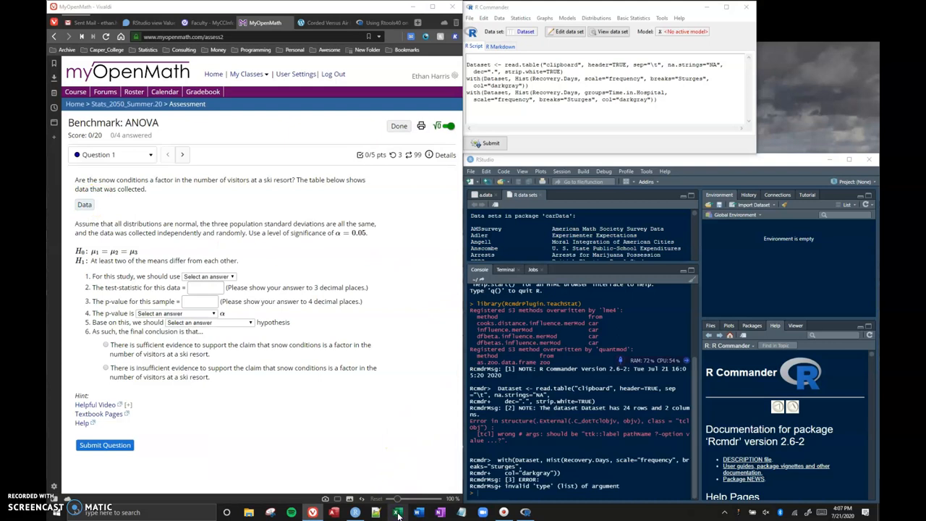
Step: Start a blank Excel workbook, paste the data into A1 and clear the jumbled result
click(396, 512)
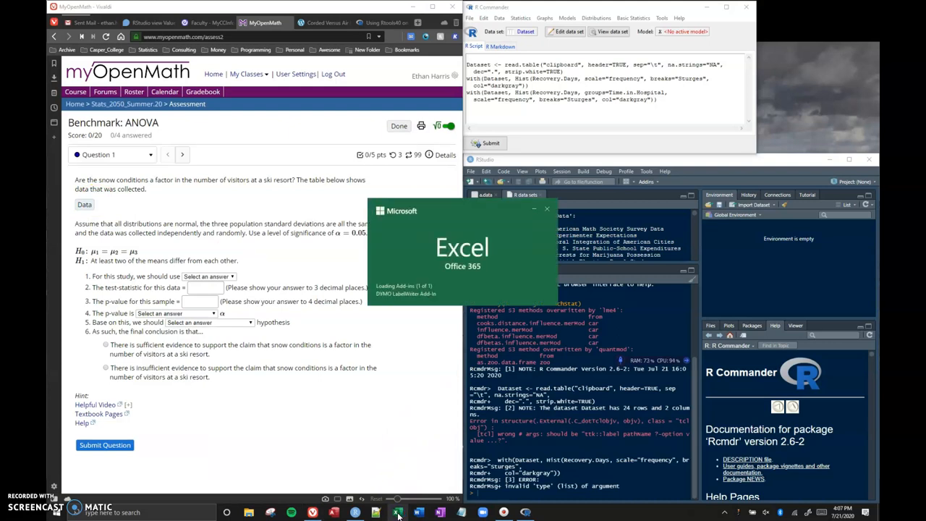
click(397, 512)
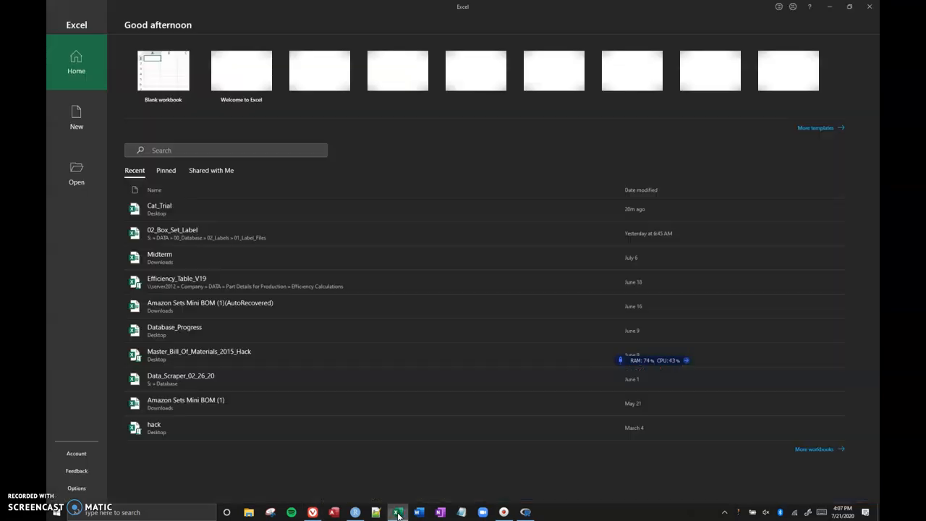
click(162, 69)
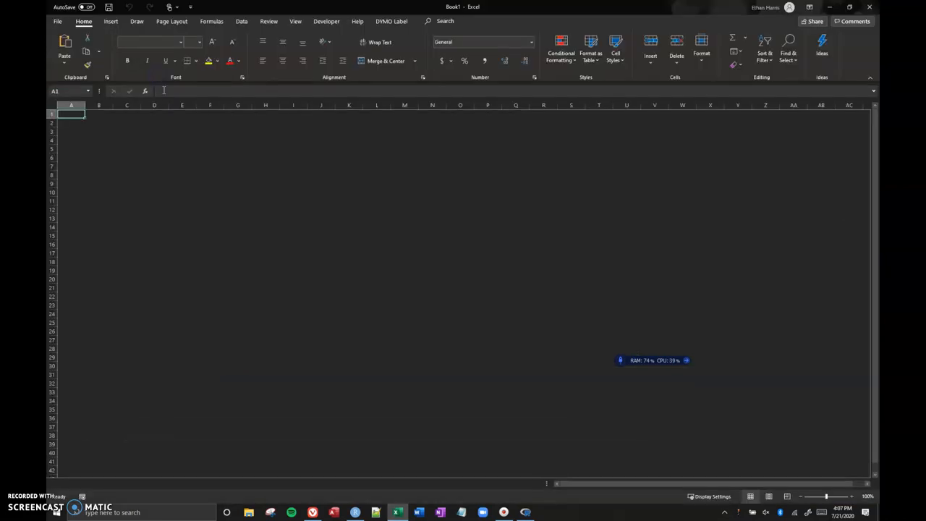
right_click(72, 114)
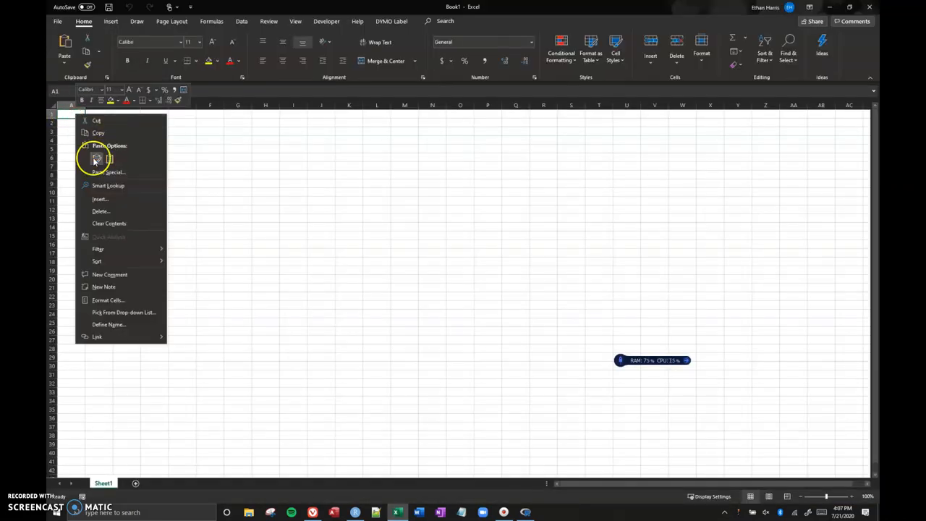
click(96, 157)
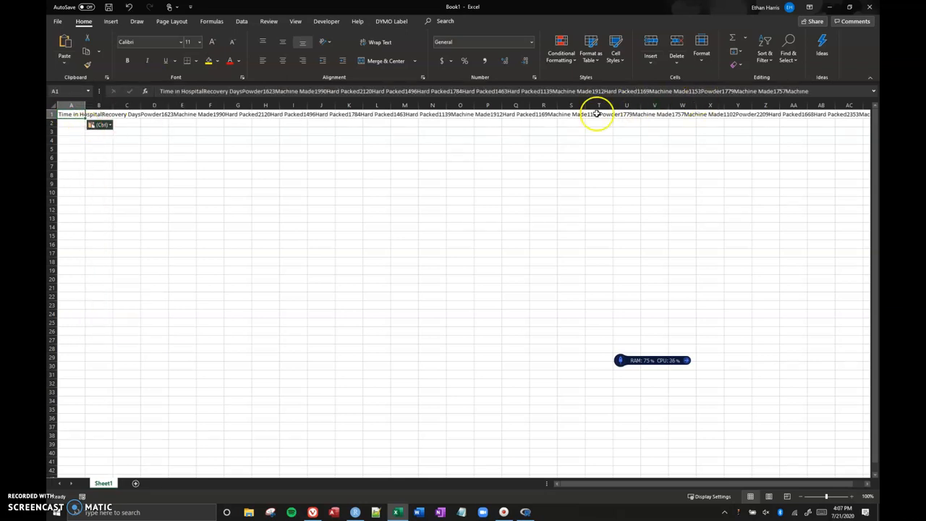
key(Delete)
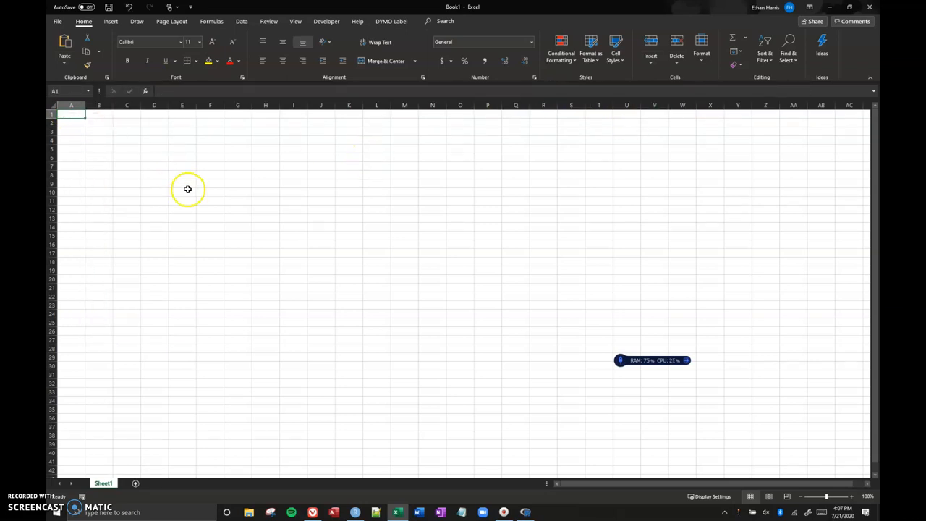
Step: Paste the Time in Hospital and Recovery Days table into A1 as plain text via Paste Special
right_click(71, 114)
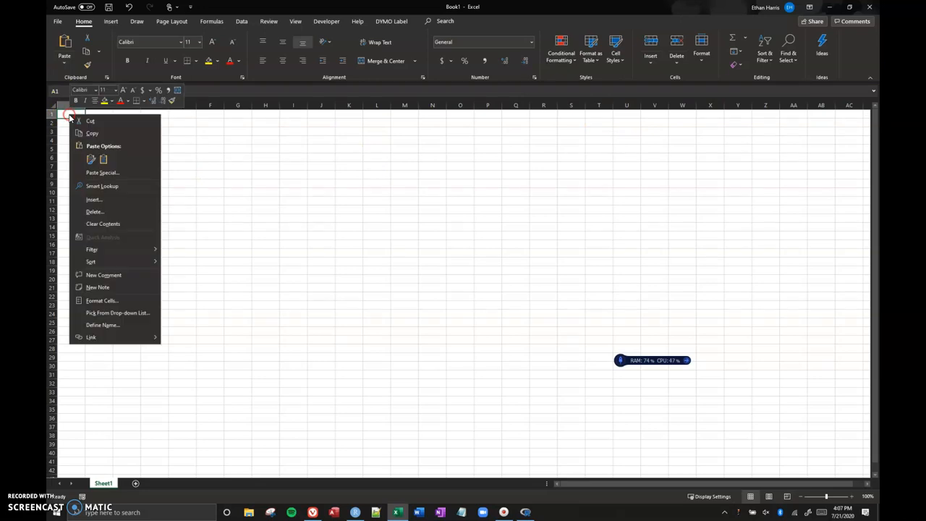
click(102, 172)
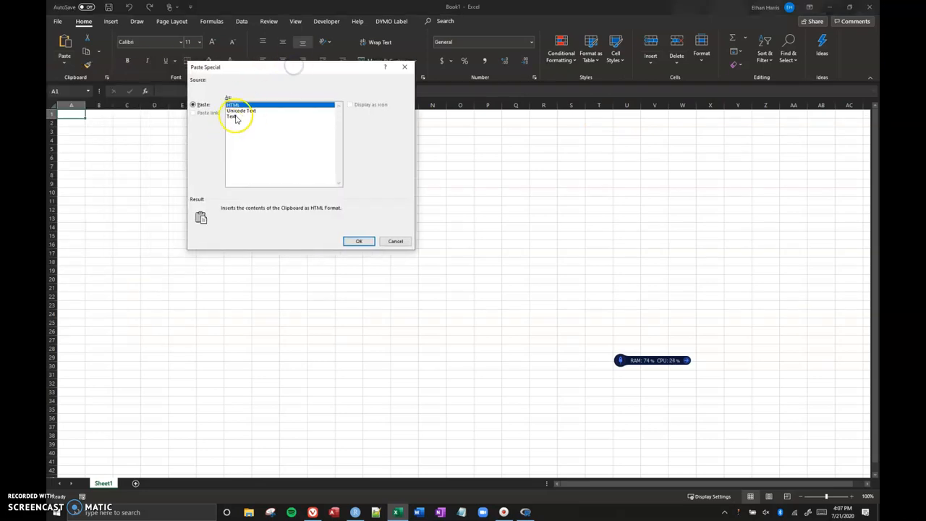
click(359, 240)
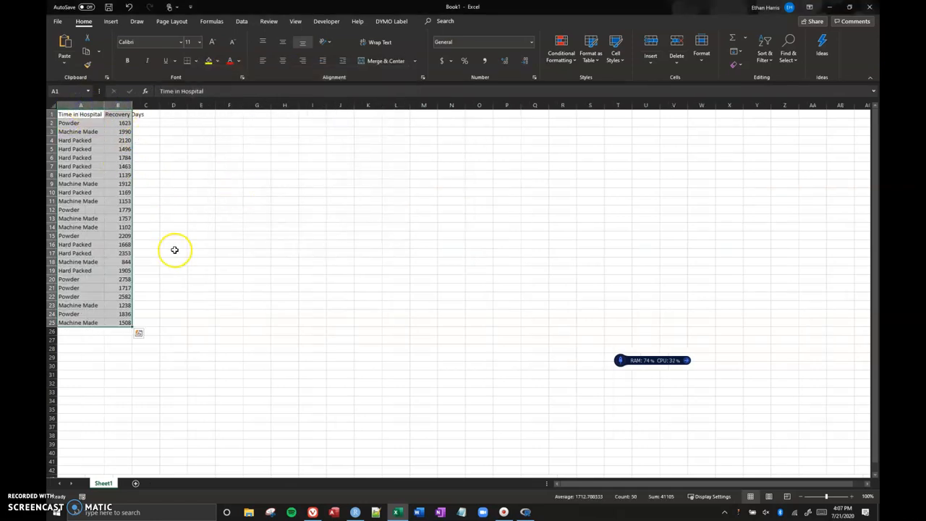
mouse_move(154, 281)
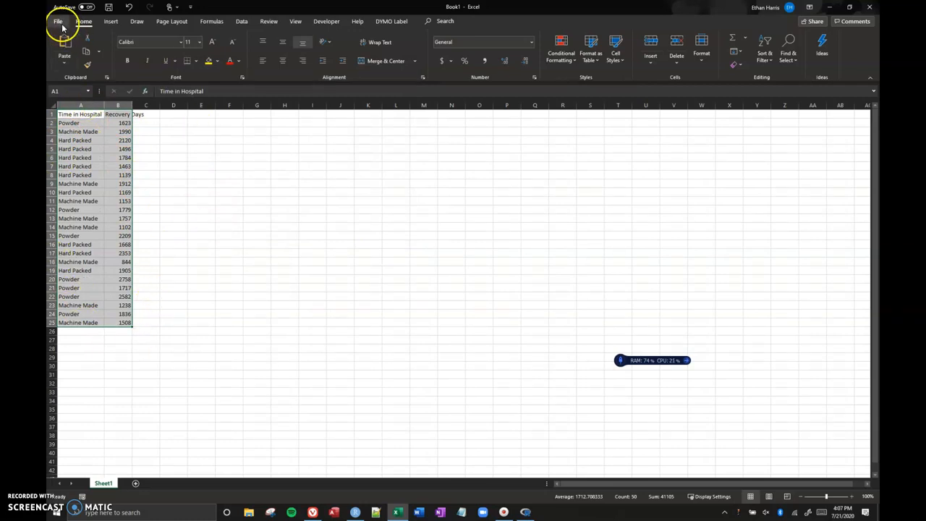
mouse_move(408, 200)
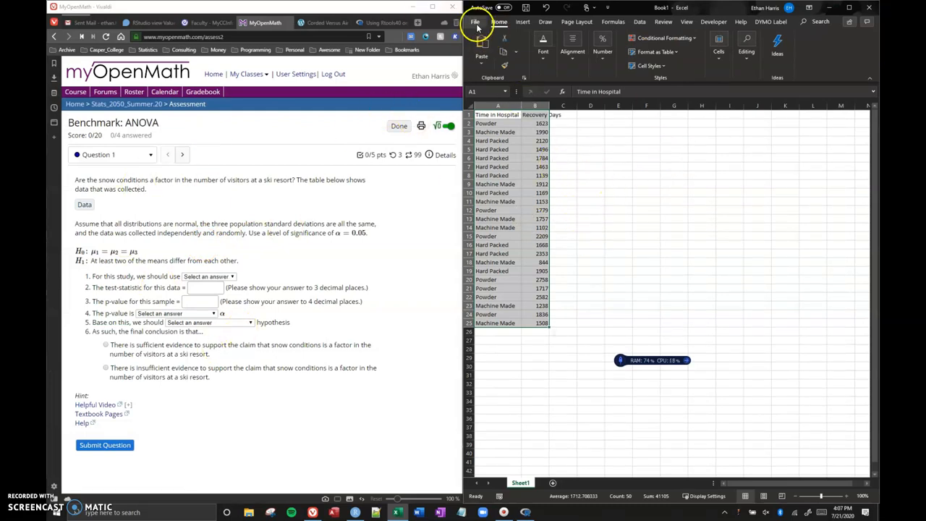
Step: Save the workbook as Anova1 in the Documents folder and return to R Commander
click(474, 22)
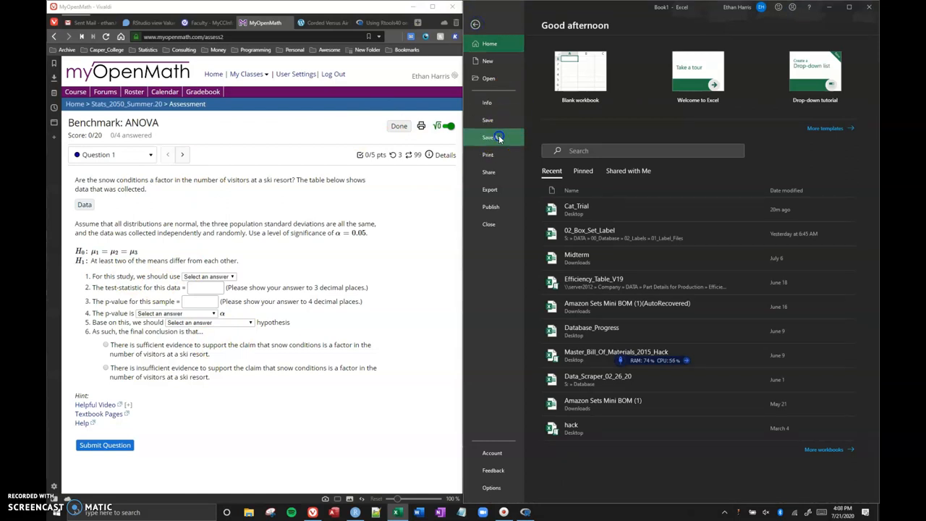
click(488, 138)
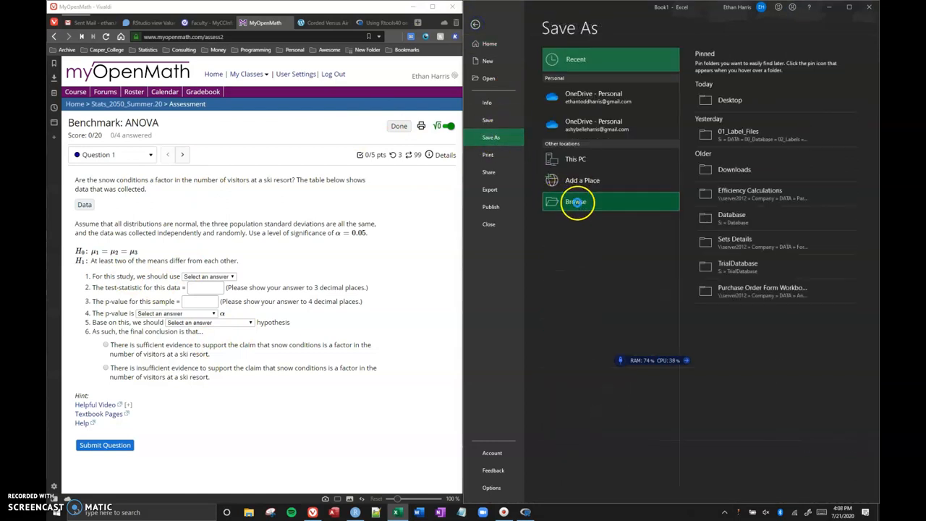
mouse_move(671, 208)
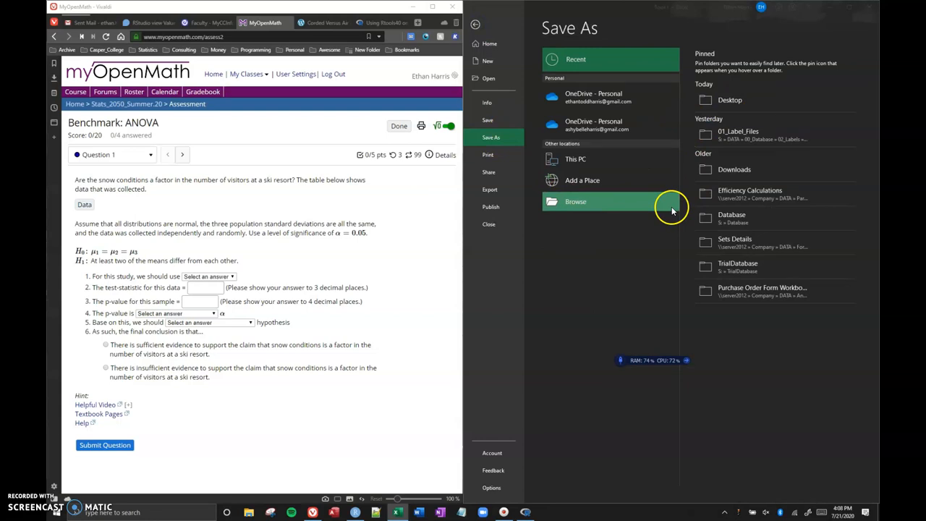
click(575, 201)
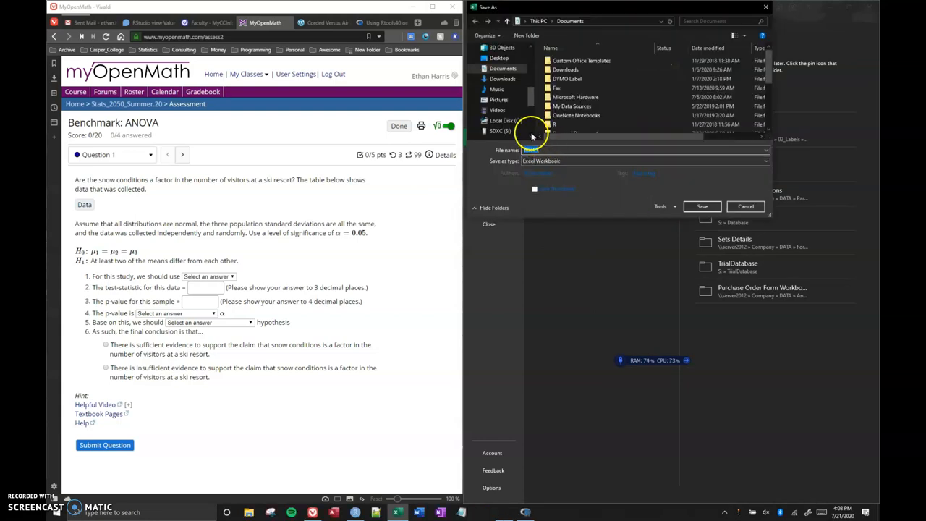
text(An)
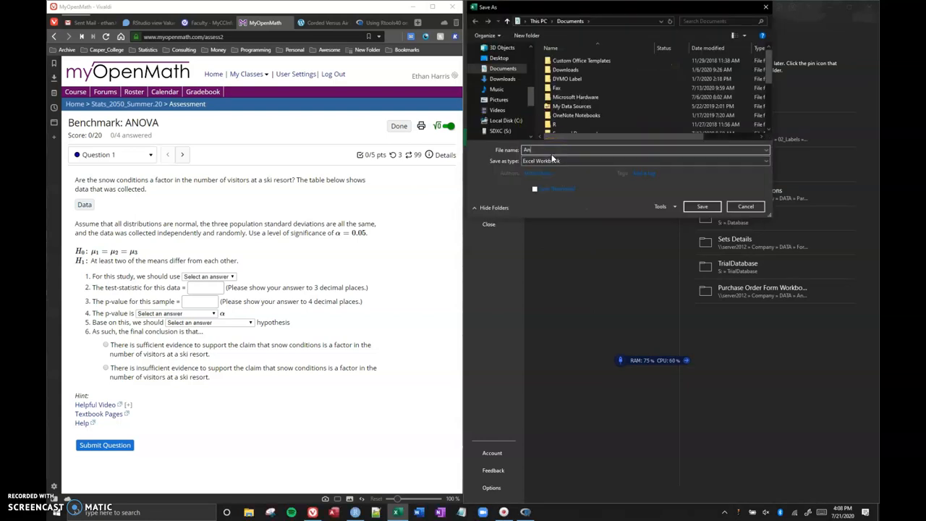
text(ova1)
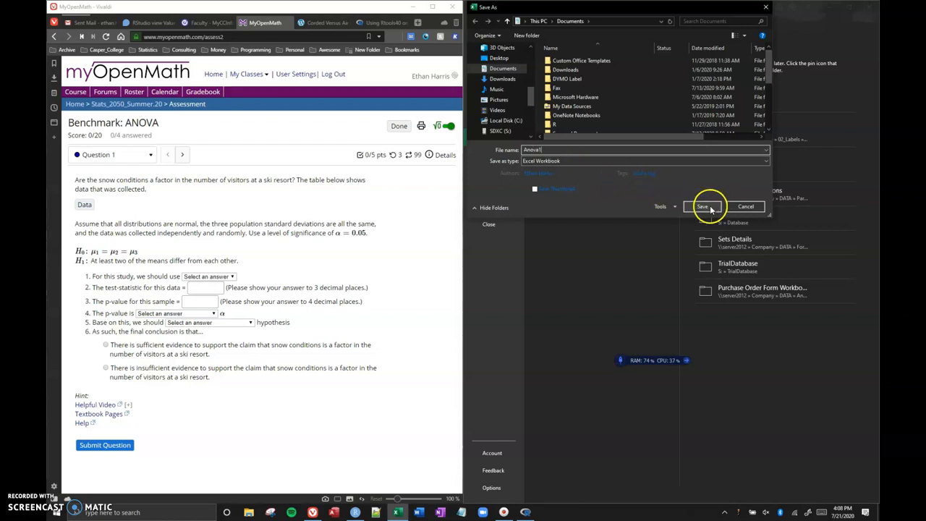
click(702, 205)
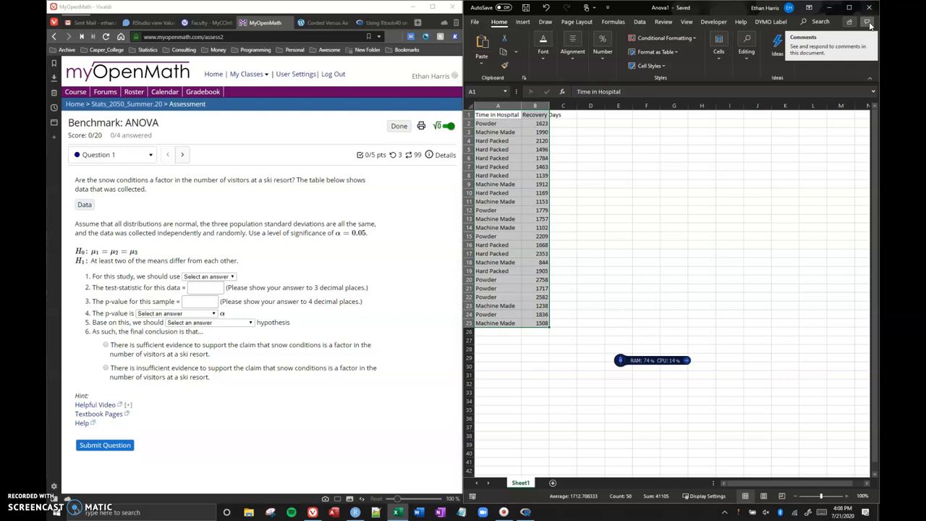
click(868, 23)
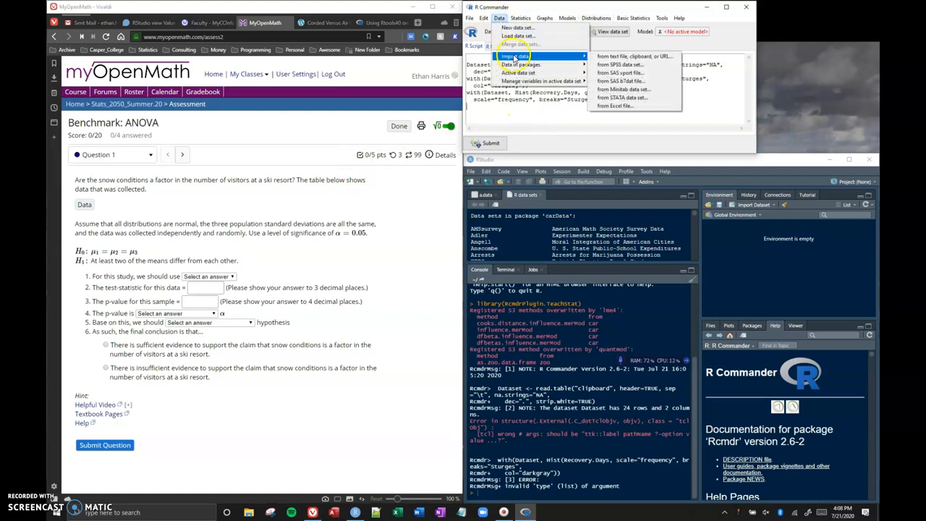
Step: Import Anova1.xlsx from Documents as Dataset and look over its rows in the viewer
click(613, 105)
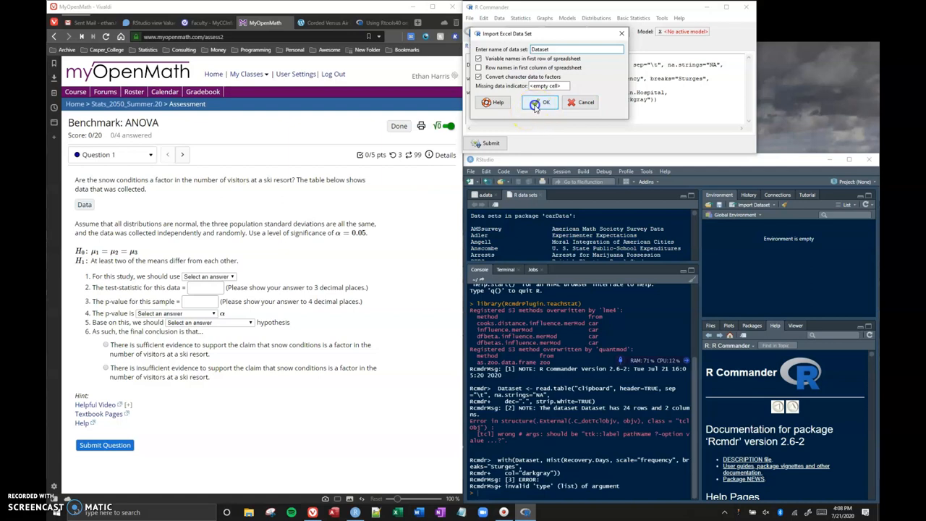
click(541, 101)
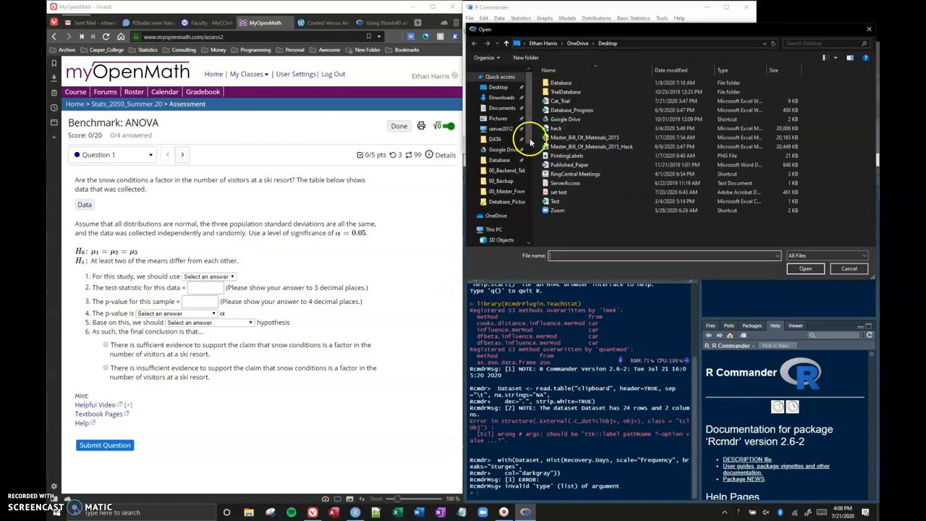
click(498, 87)
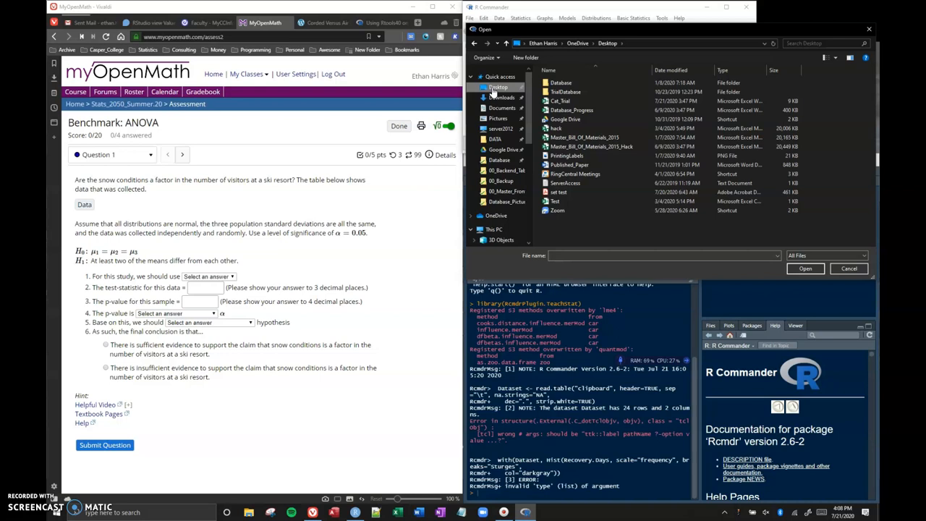
mouse_move(532, 94)
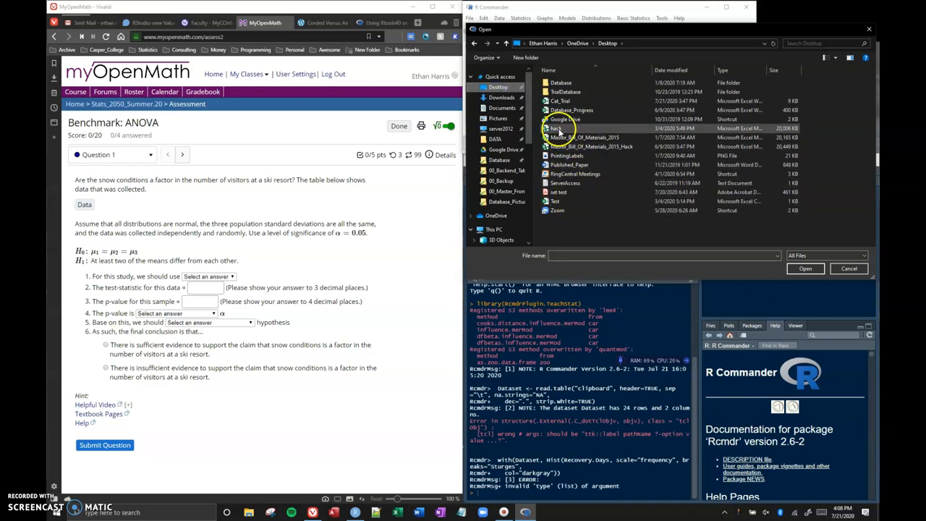
click(501, 97)
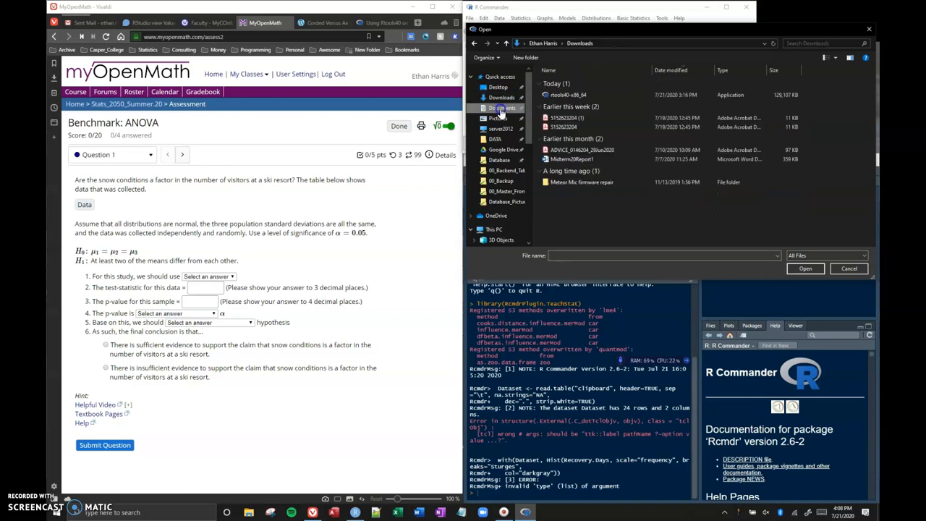
click(501, 107)
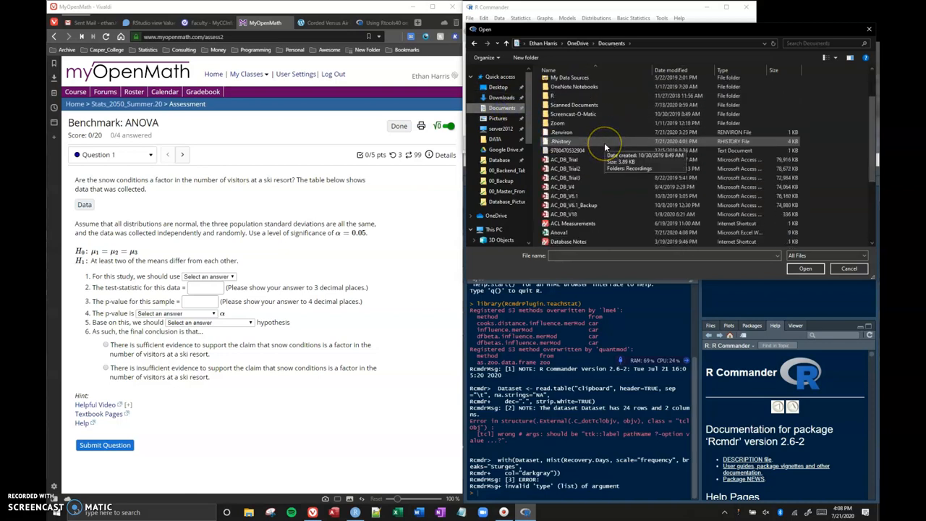
click(561, 176)
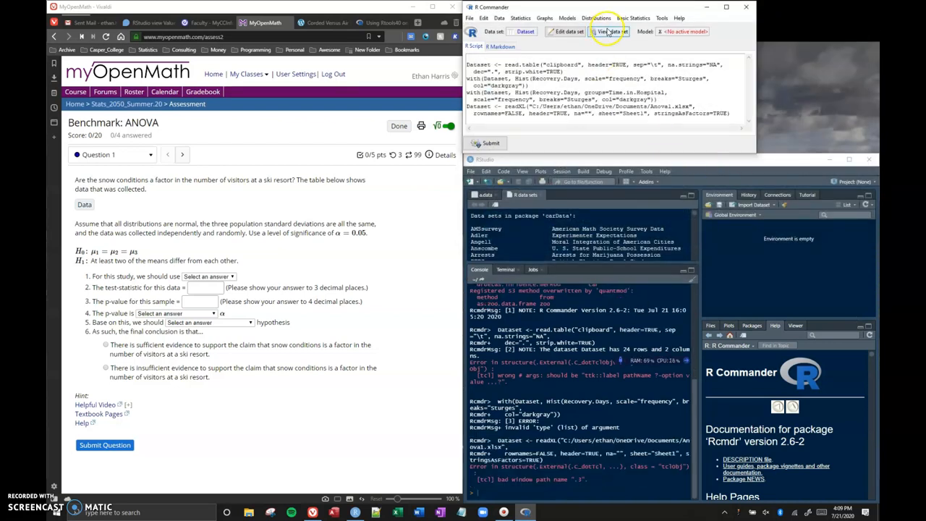
click(608, 32)
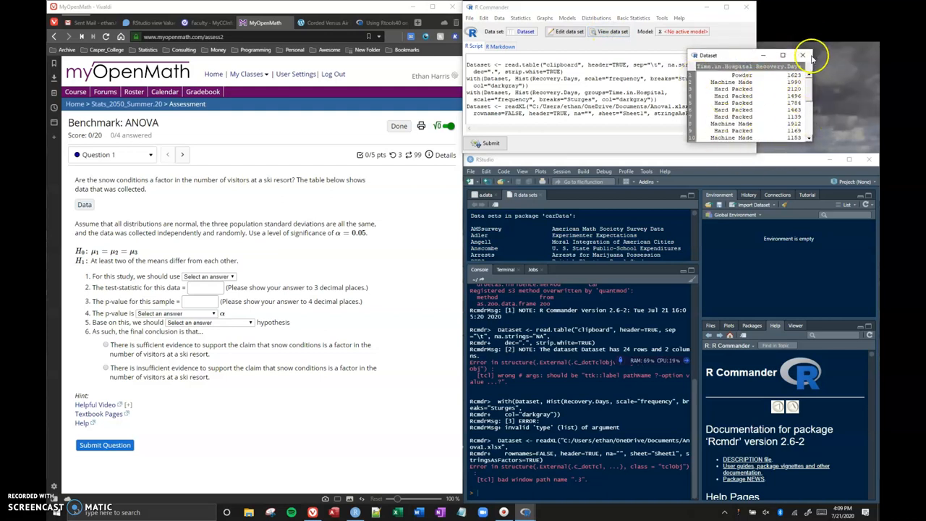
click(801, 55)
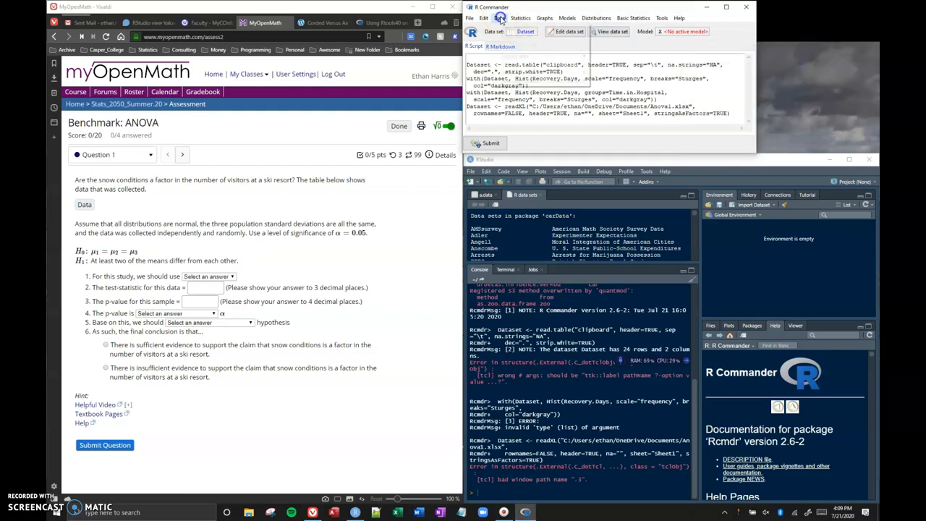
click(498, 17)
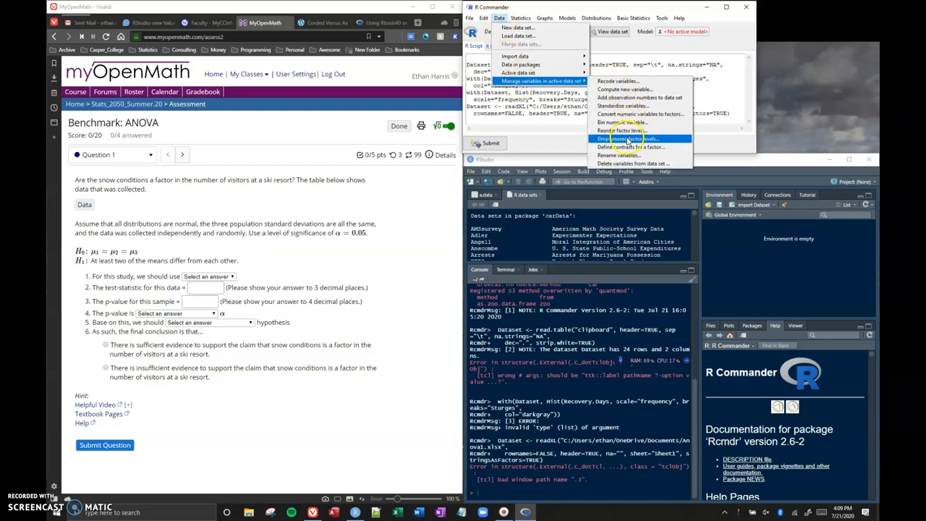
click(621, 130)
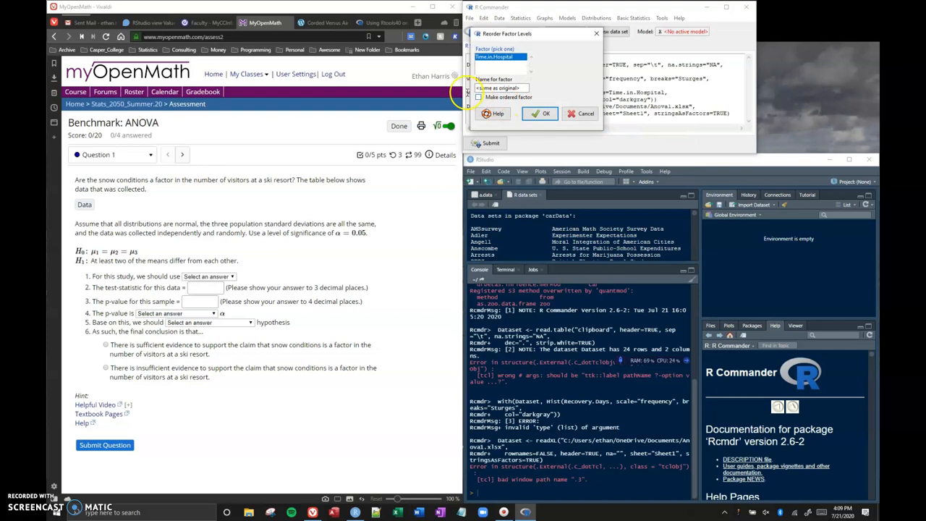
click(546, 113)
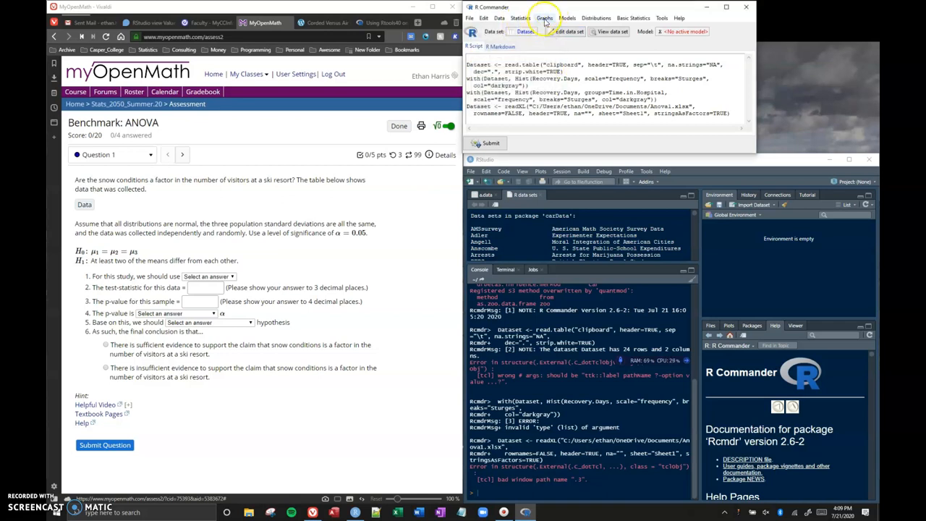
Step: Draw histograms of Recovery.Days split by the Time.in.Hospital groups
click(544, 17)
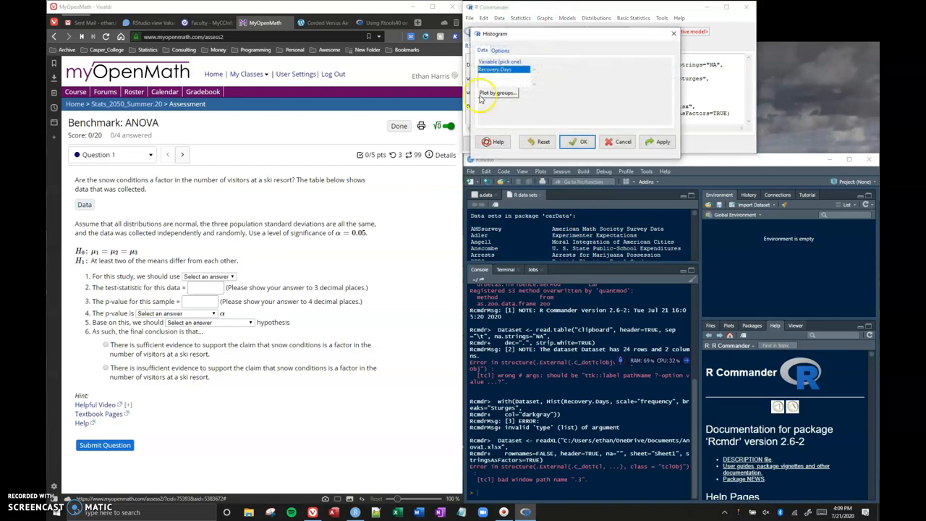
click(497, 93)
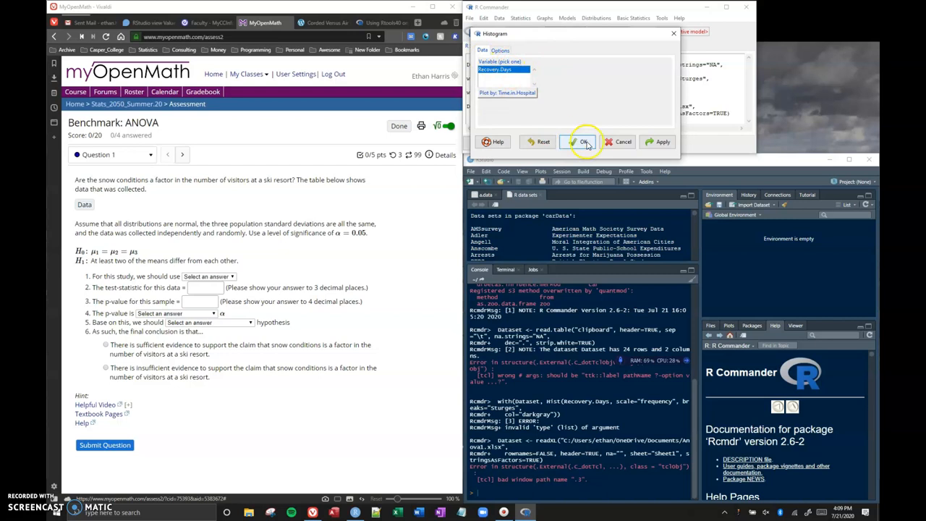
click(585, 141)
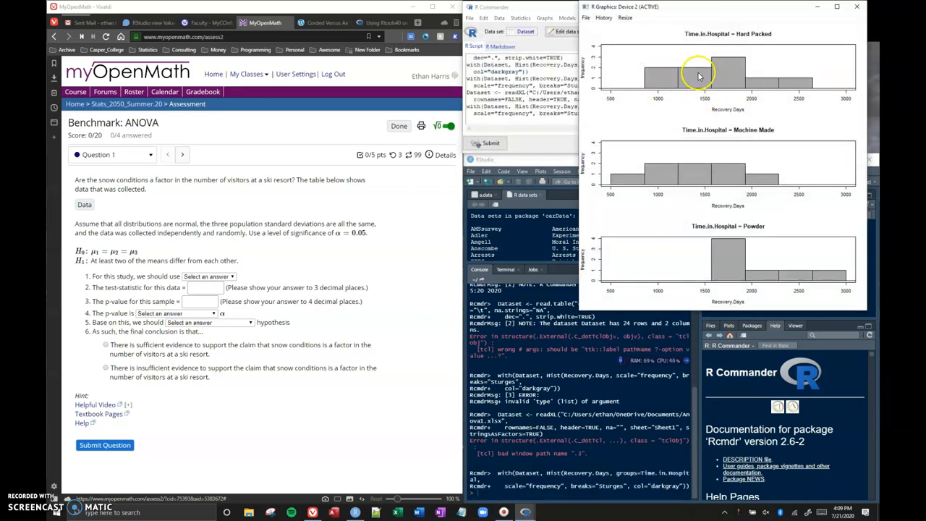
mouse_move(761, 277)
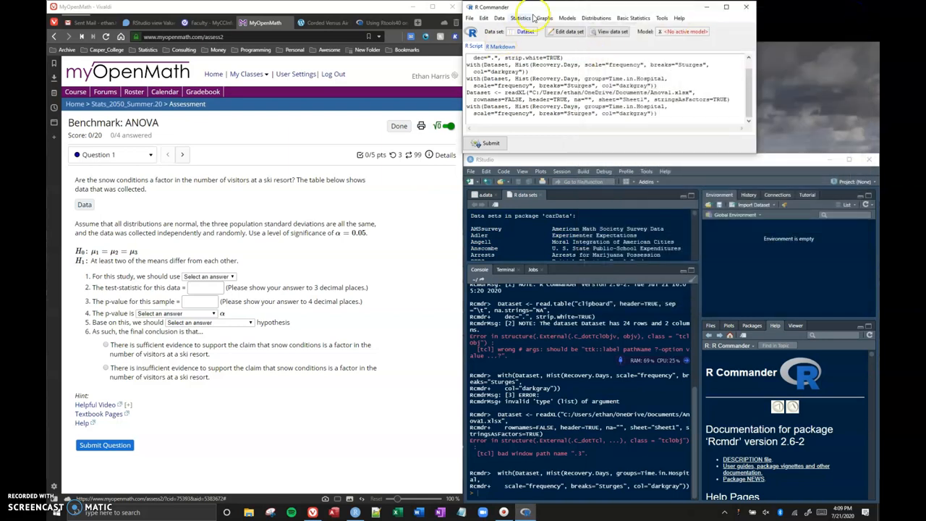
Step: Run a one-way ANOVA of Recovery.Days by Time.in.Hospital with pairwise comparisons and its Tukey 95% CI plot
click(521, 17)
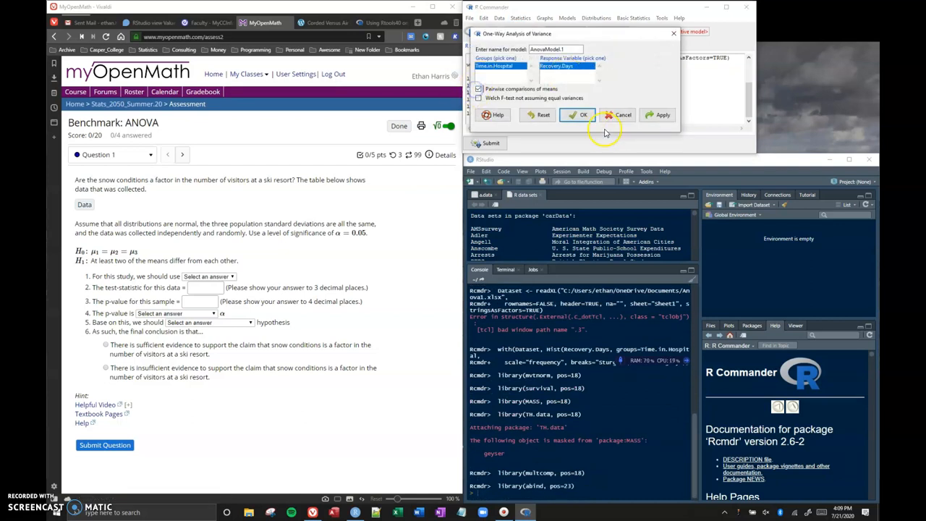
click(582, 114)
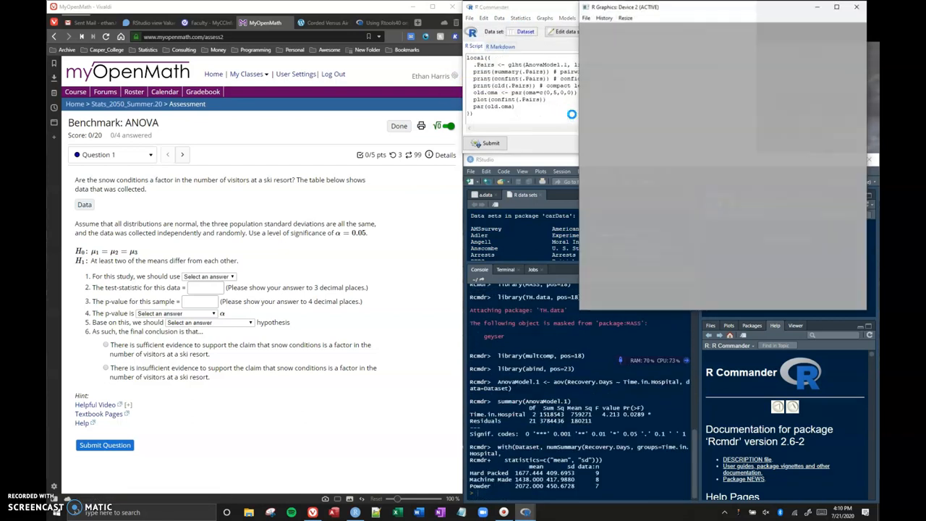
click(491, 143)
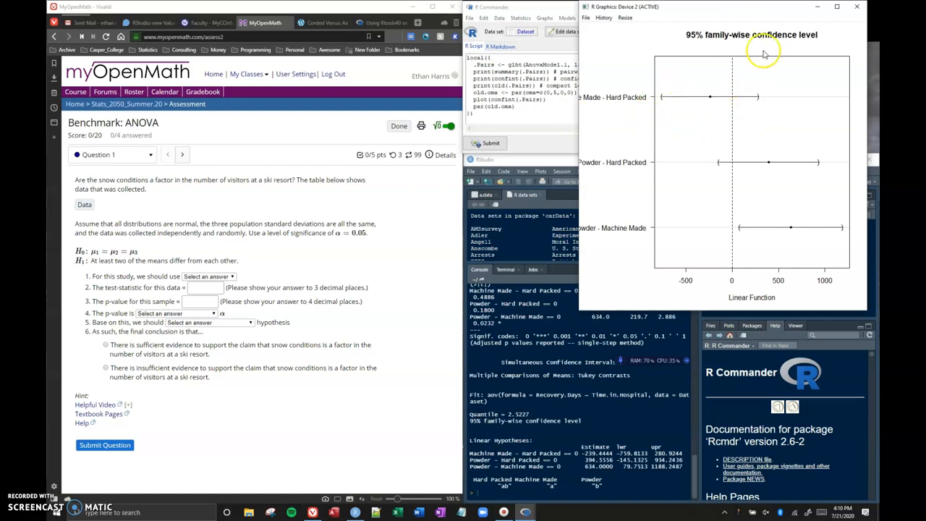